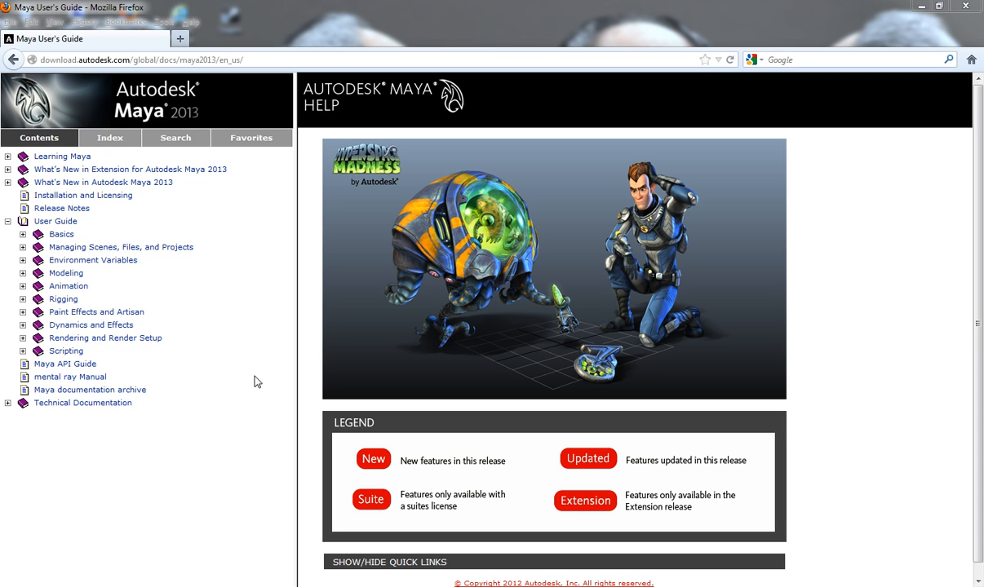
{"action": "mouse_move", "coordinate": [264, 367]}
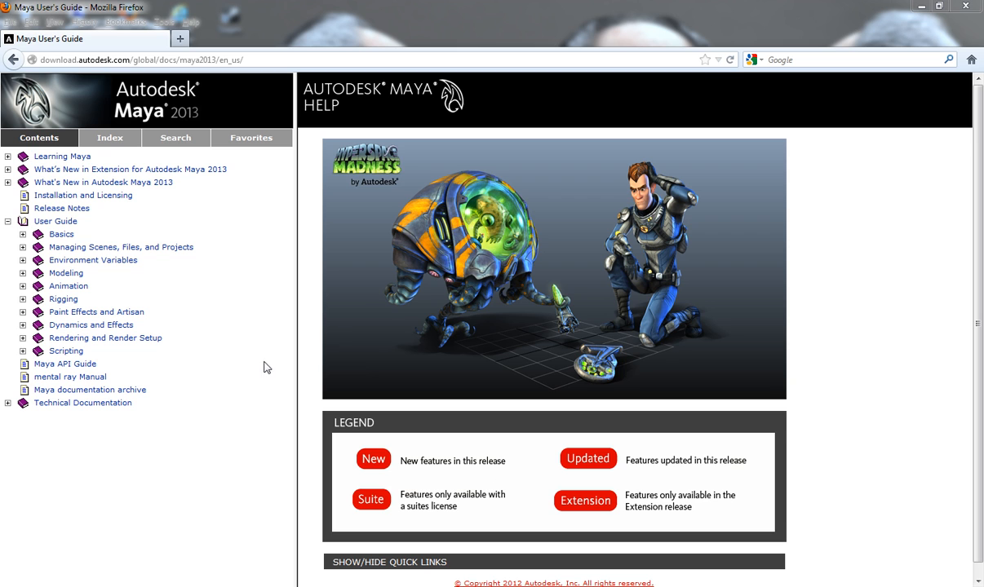
{"action": "mouse_move", "coordinate": [268, 346]}
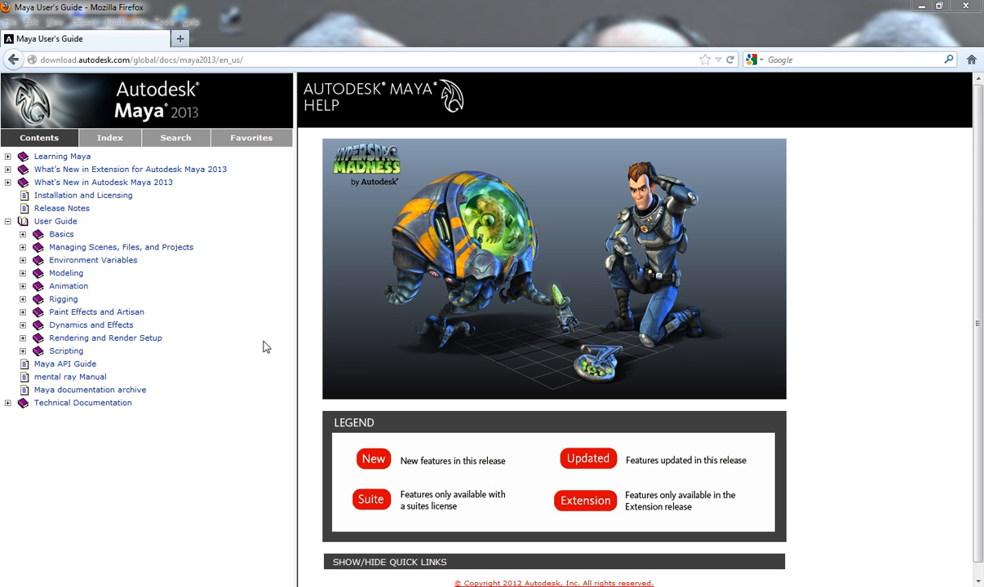
{"action": "mouse_move", "coordinate": [260, 349]}
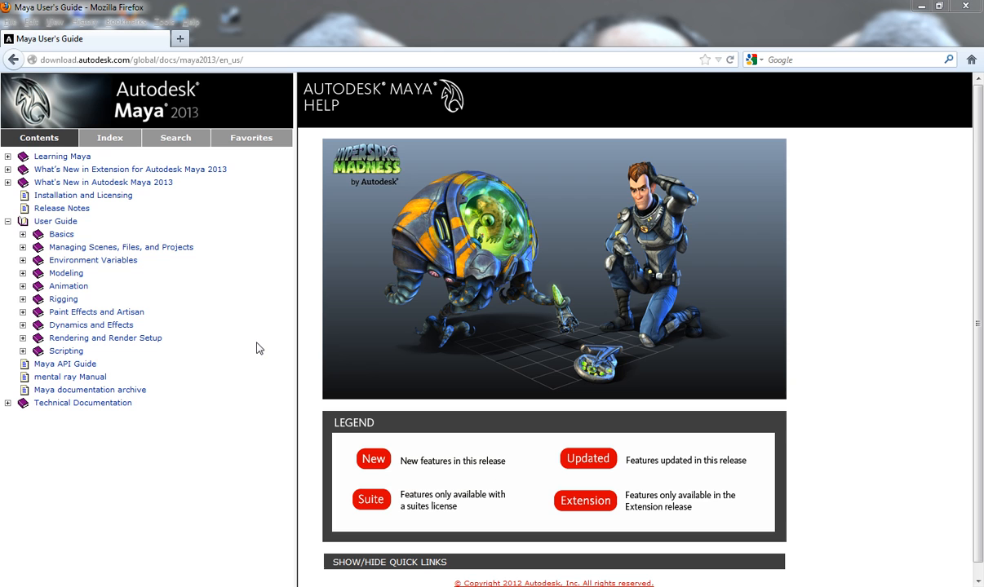
{"action": "mouse_move", "coordinate": [222, 333]}
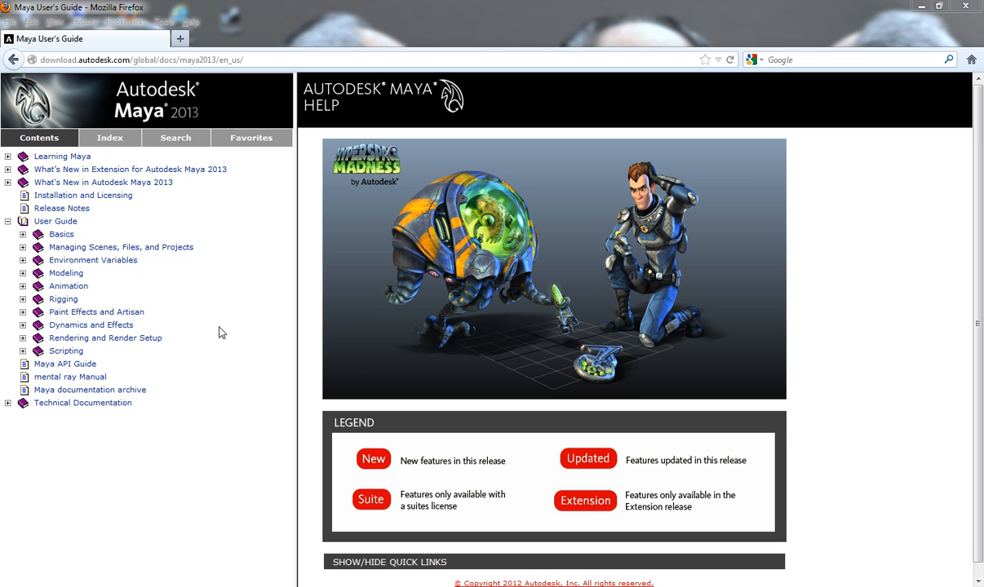
{"action": "mouse_move", "coordinate": [215, 286]}
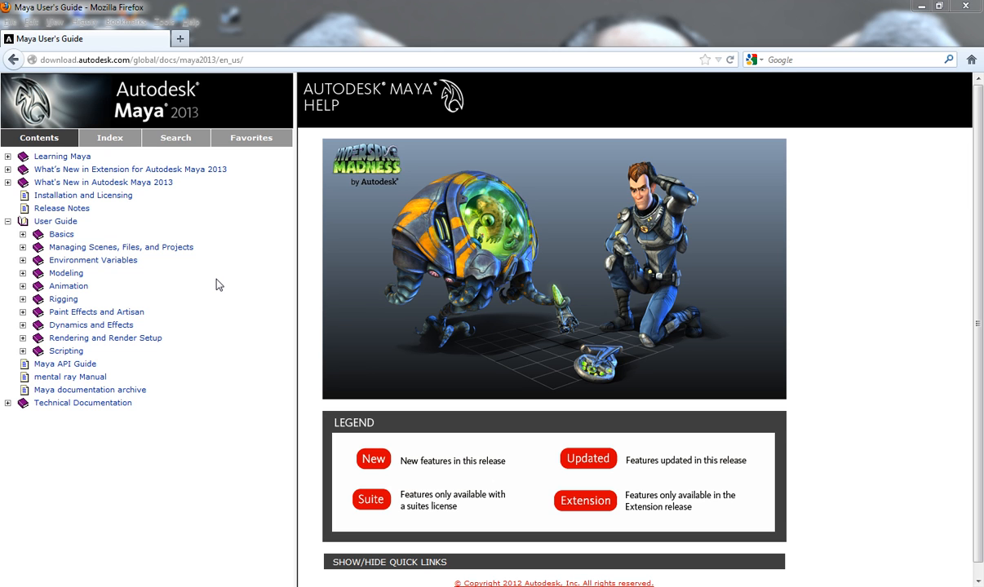
{"action": "mouse_move", "coordinate": [157, 112]}
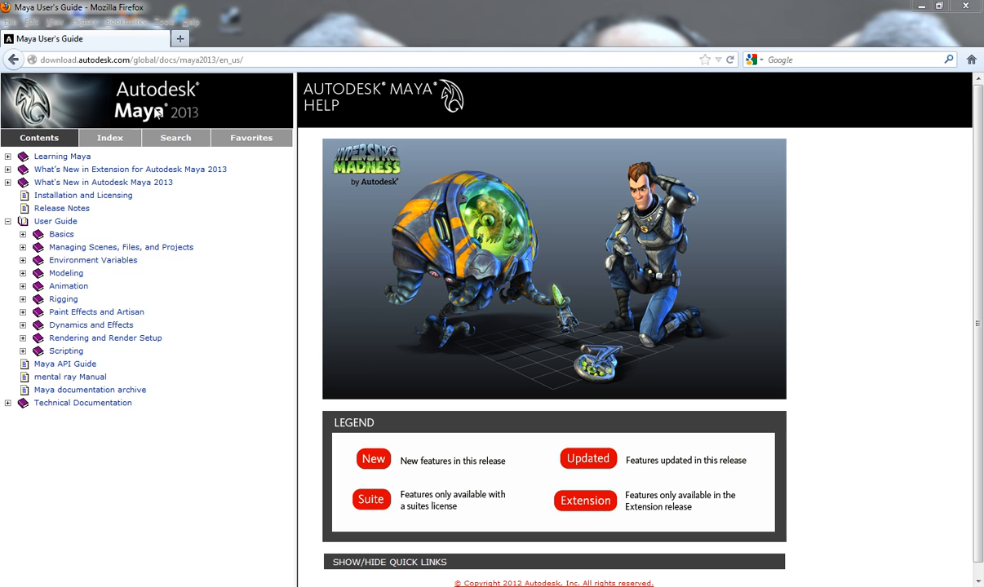
{"action": "mouse_move", "coordinate": [163, 112]}
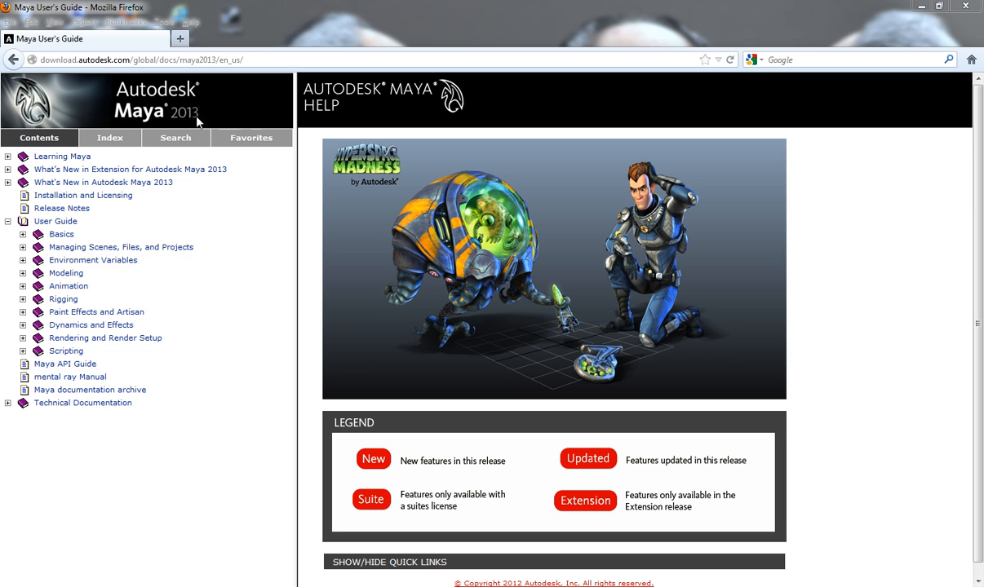
{"action": "mouse_move", "coordinate": [235, 121]}
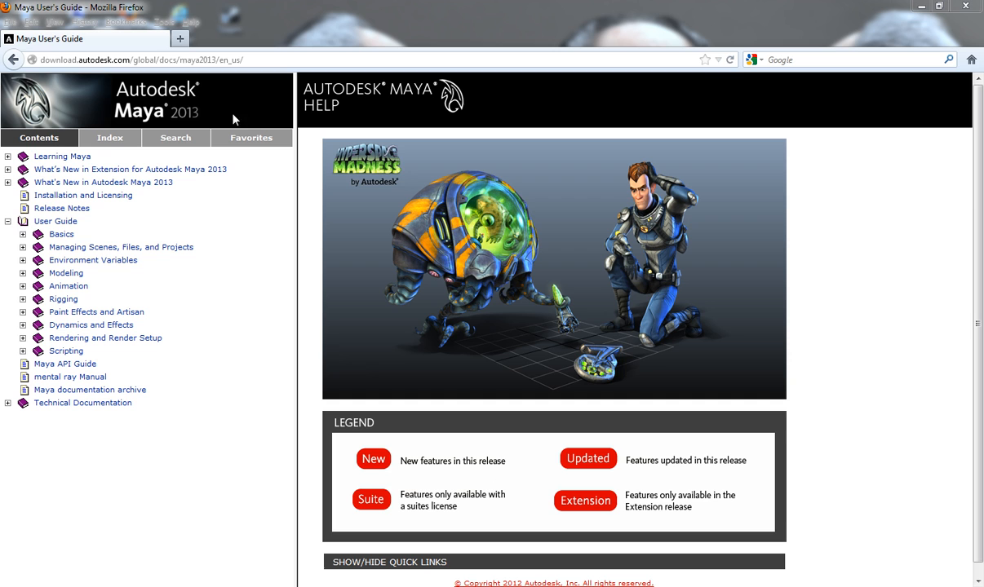
{"action": "mouse_move", "coordinate": [238, 116]}
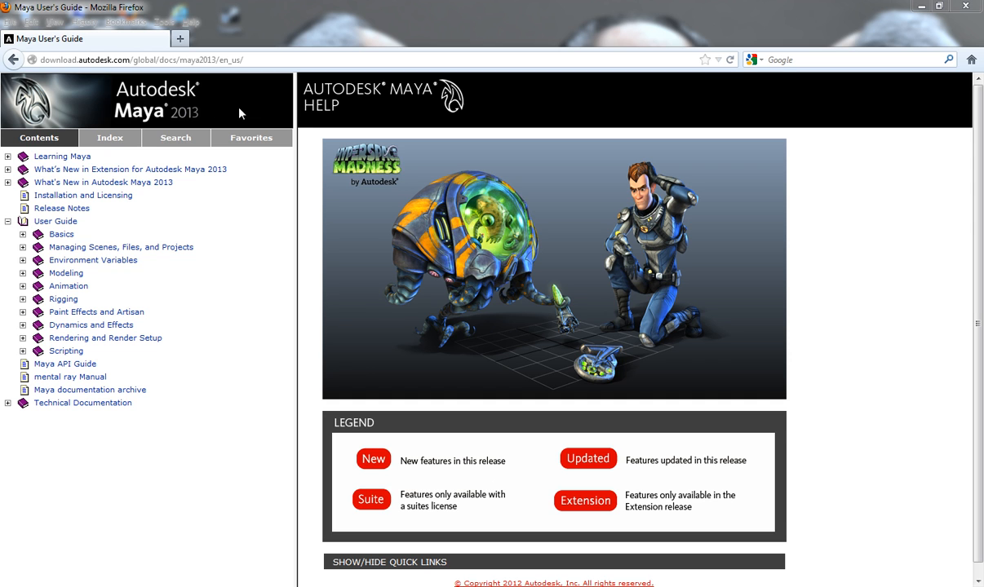
{"action": "mouse_move", "coordinate": [220, 111]}
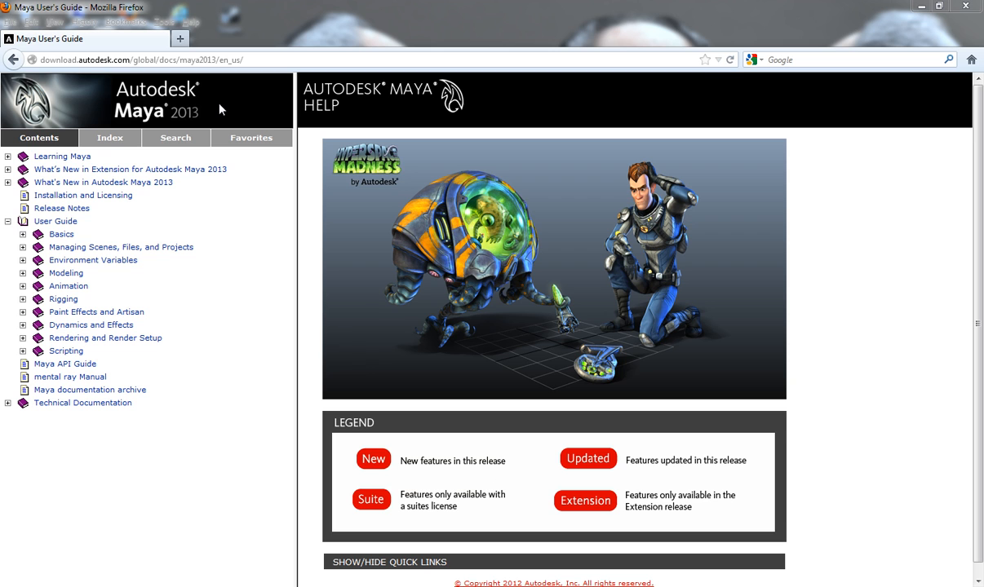
{"action": "mouse_move", "coordinate": [186, 115]}
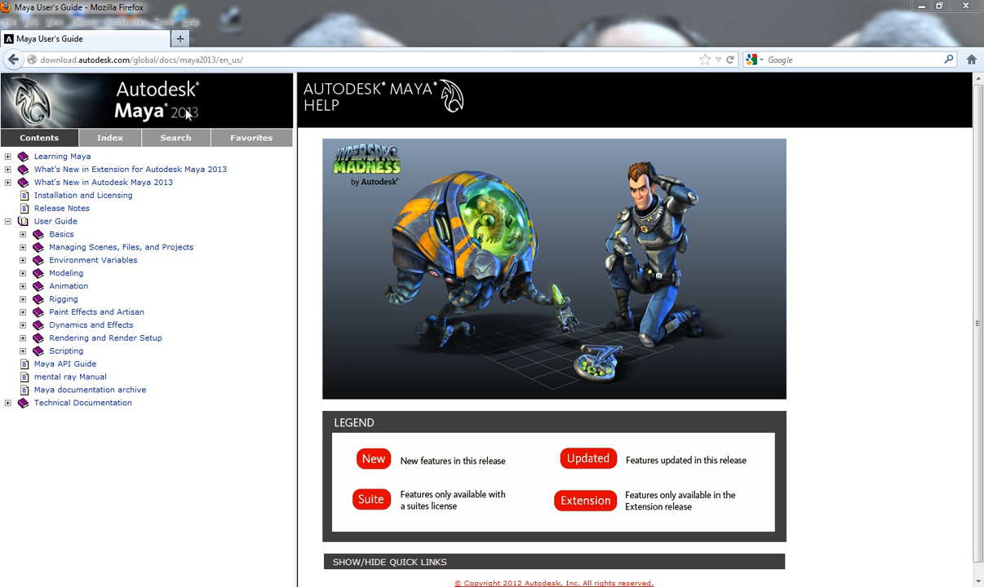
{"action": "mouse_move", "coordinate": [214, 105]}
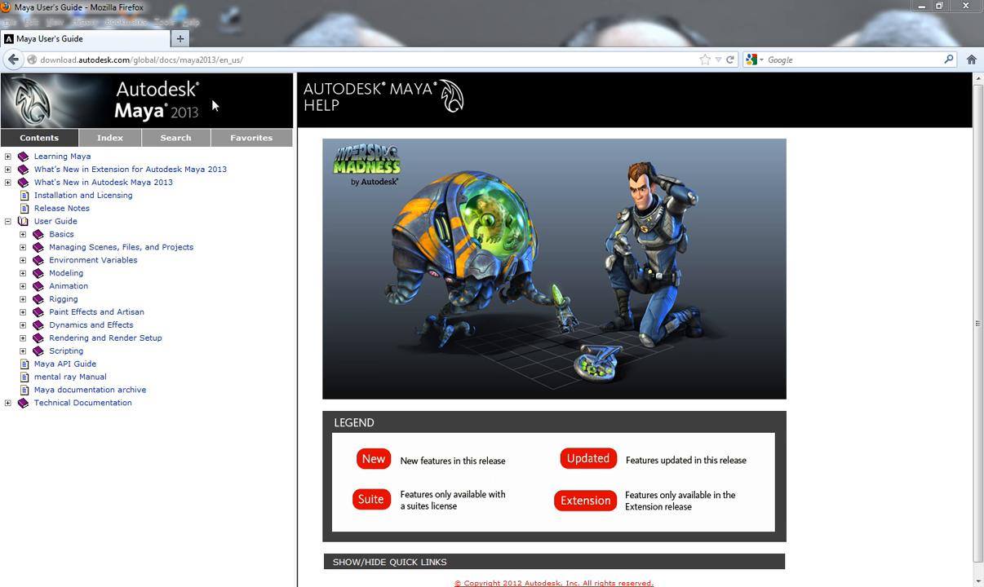
{"action": "mouse_move", "coordinate": [232, 134]}
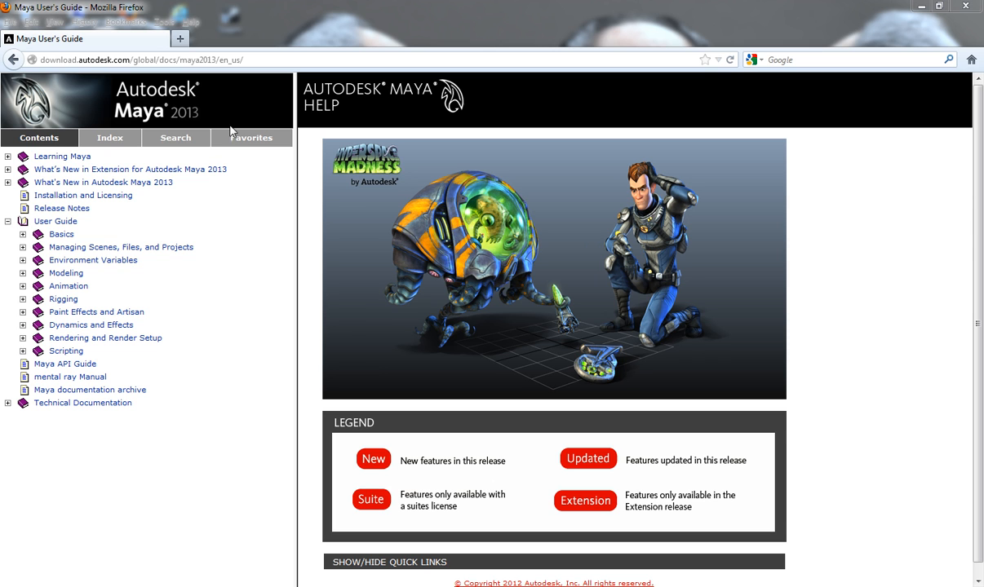
{"action": "mouse_move", "coordinate": [199, 318]}
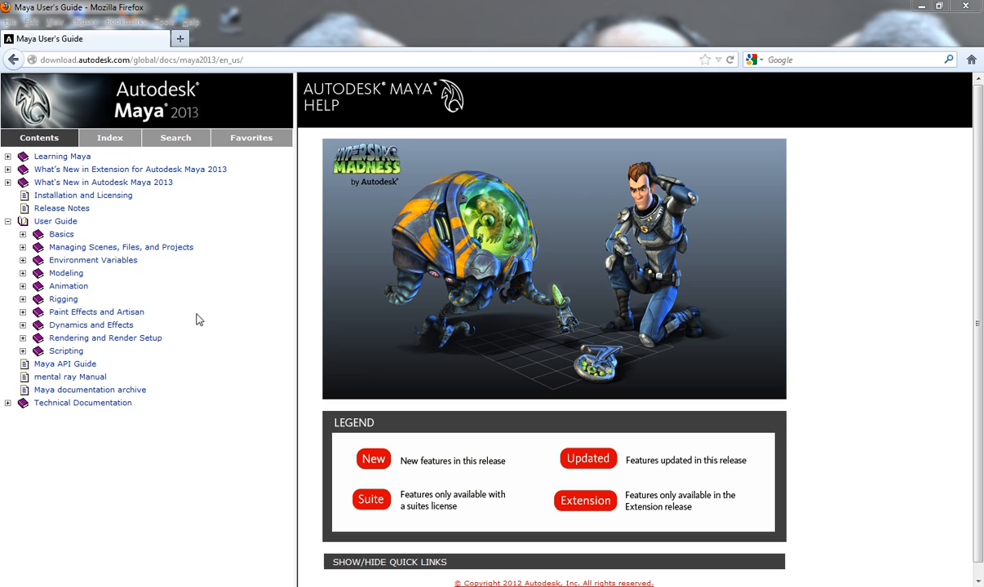
{"action": "mouse_move", "coordinate": [171, 466]}
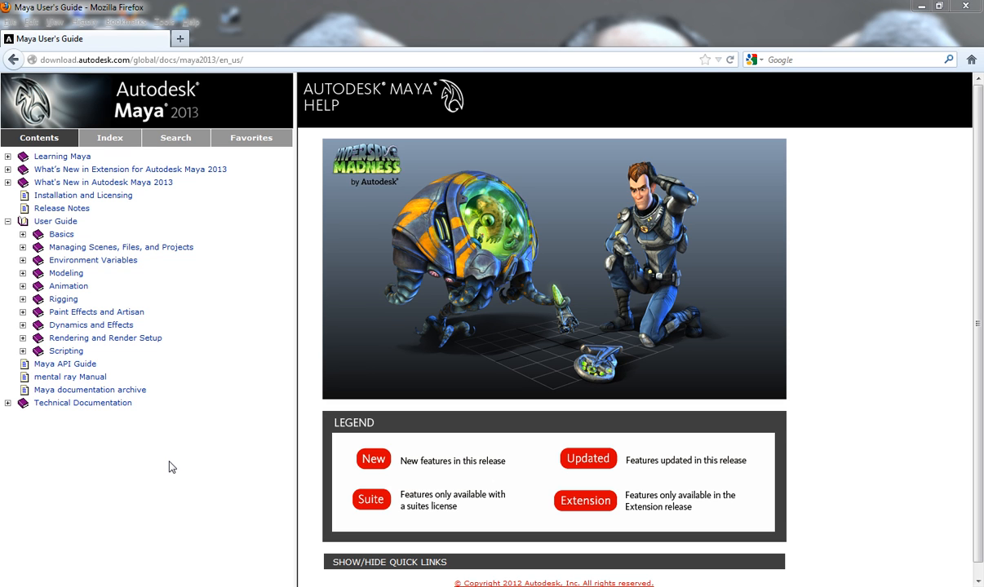
{"action": "mouse_move", "coordinate": [78, 493]}
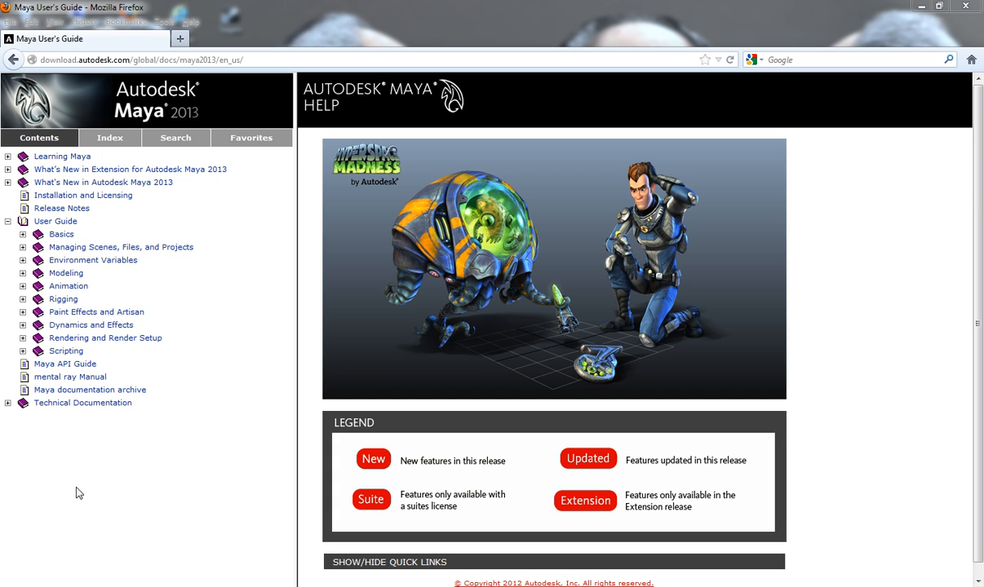
{"action": "mouse_move", "coordinate": [181, 431]}
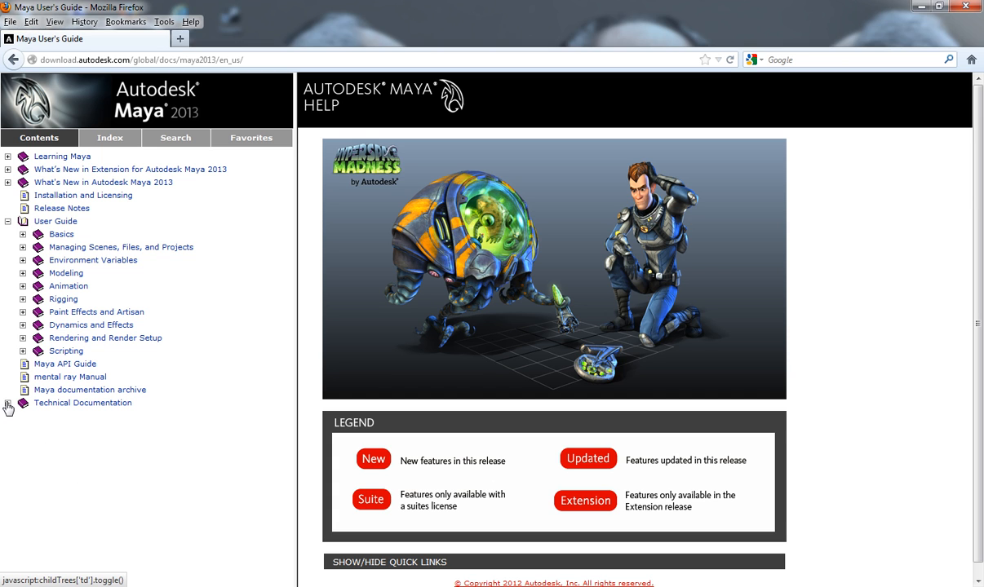
- Expand Technical Documentation and show the Commands page listing MEL commands alphabetically
{"action": "left_click", "coordinate": [6, 403]}
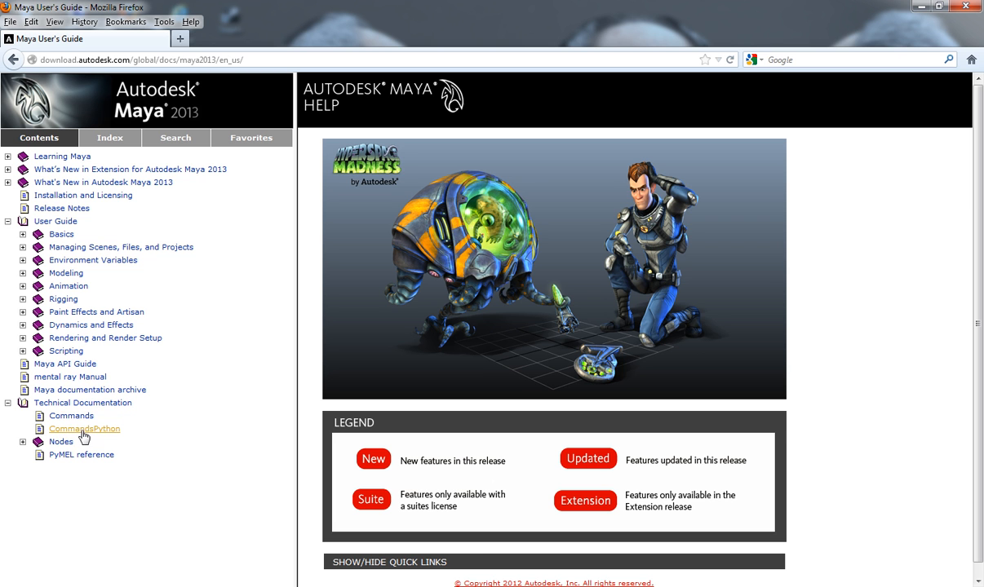
{"action": "left_click", "coordinate": [72, 416]}
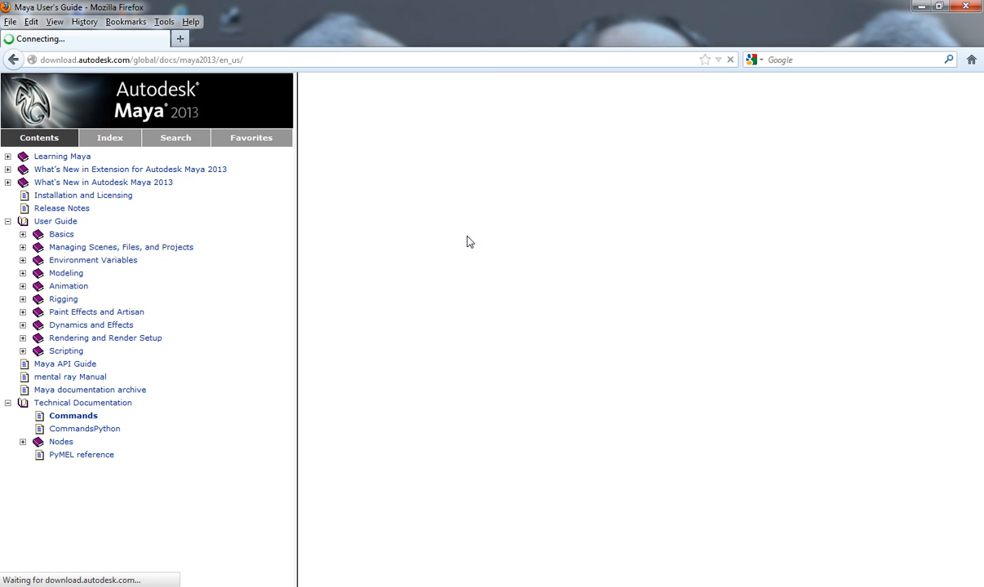
{"action": "left_click", "coordinate": [72, 416]}
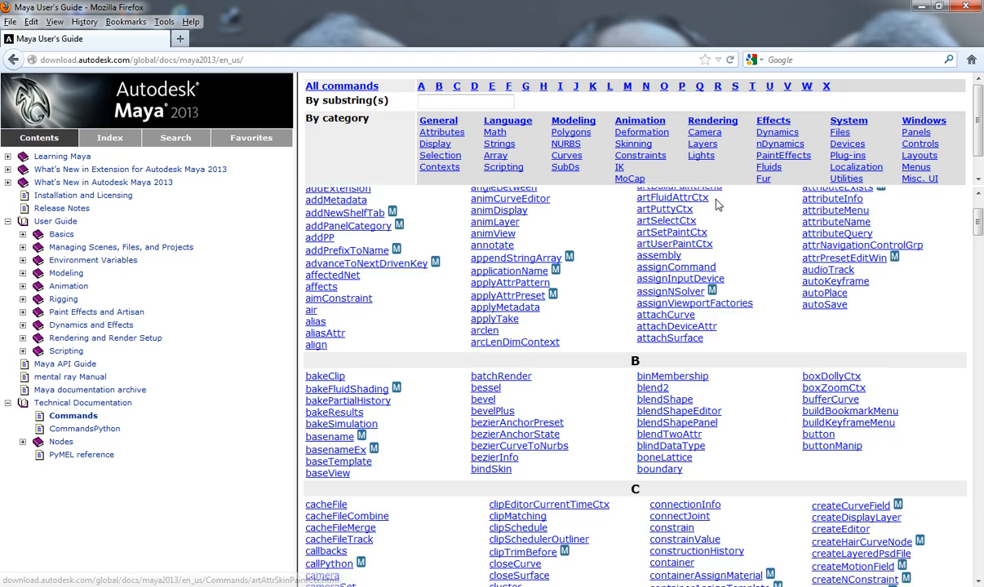
{"action": "scroll", "scroll_direction": "down", "scroll_amount": 3}
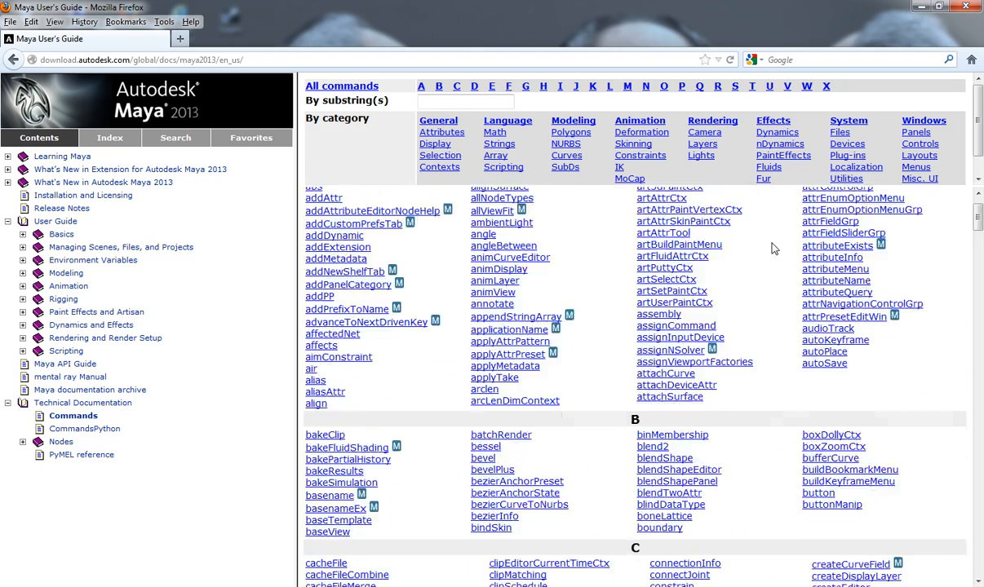
{"action": "scroll", "scroll_direction": "up", "scroll_amount": 3}
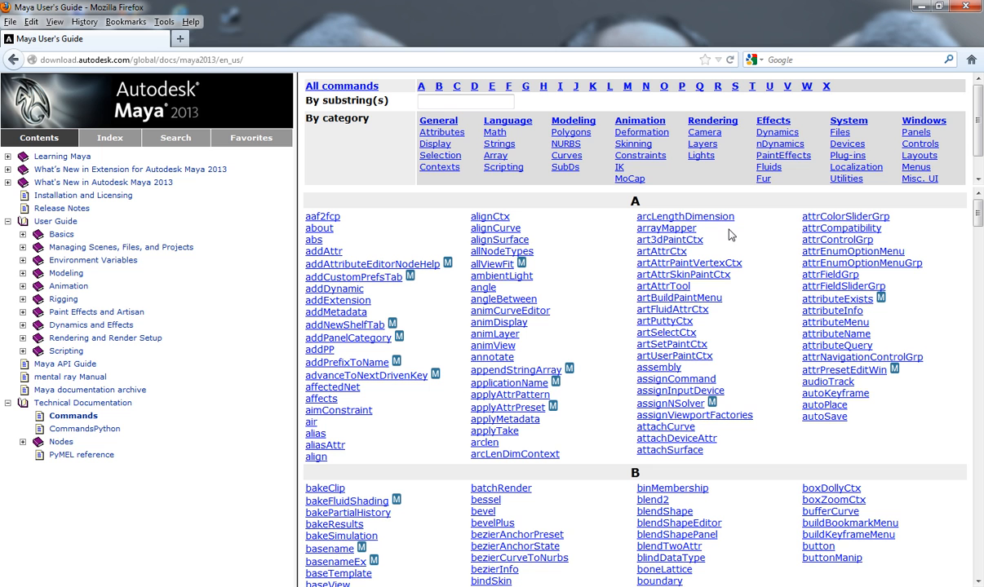
- Filter the Commands reference to the Windows category and jump to its Layouts commands
{"action": "left_click", "coordinate": [923, 120]}
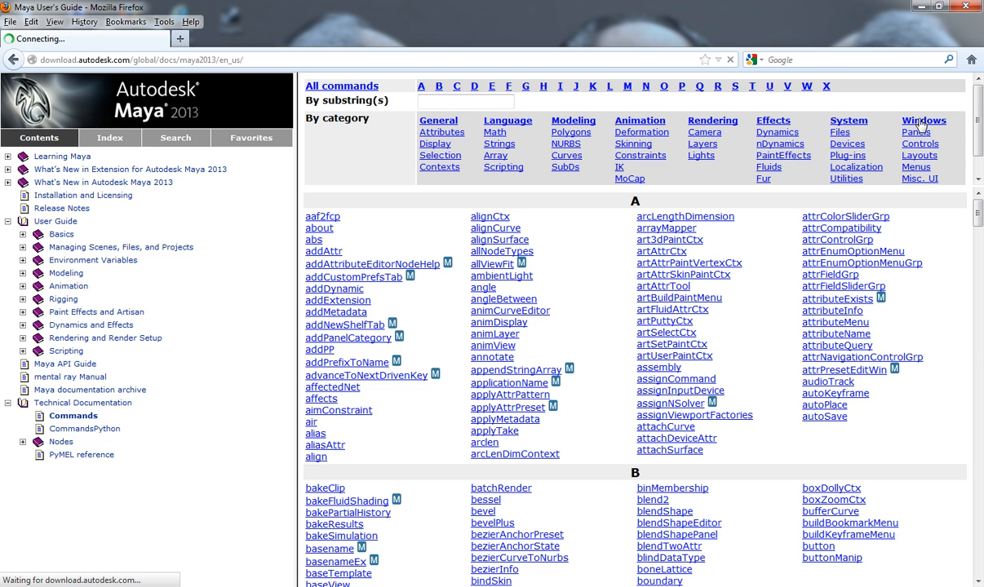
{"action": "left_click", "coordinate": [924, 121]}
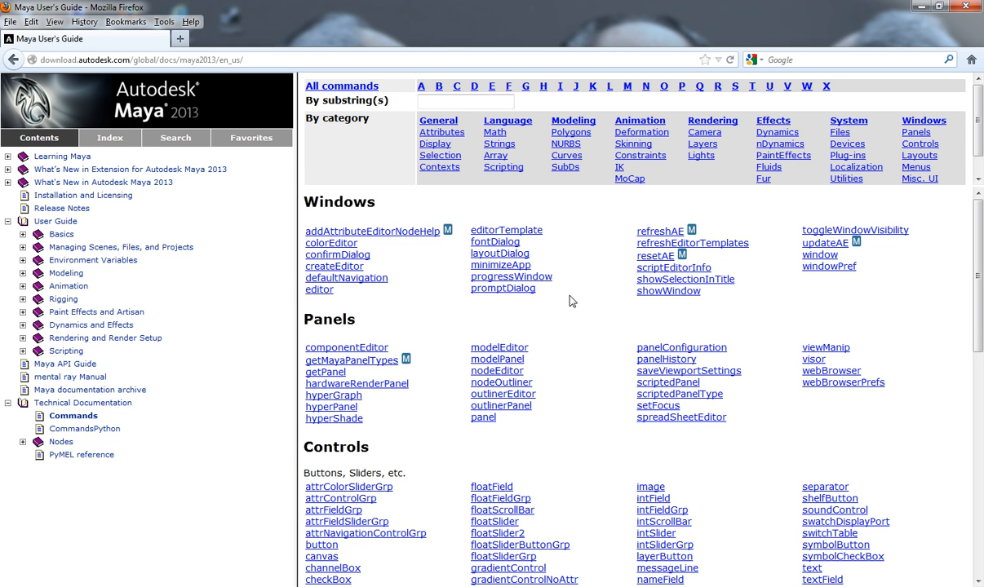
{"action": "mouse_move", "coordinate": [917, 154]}
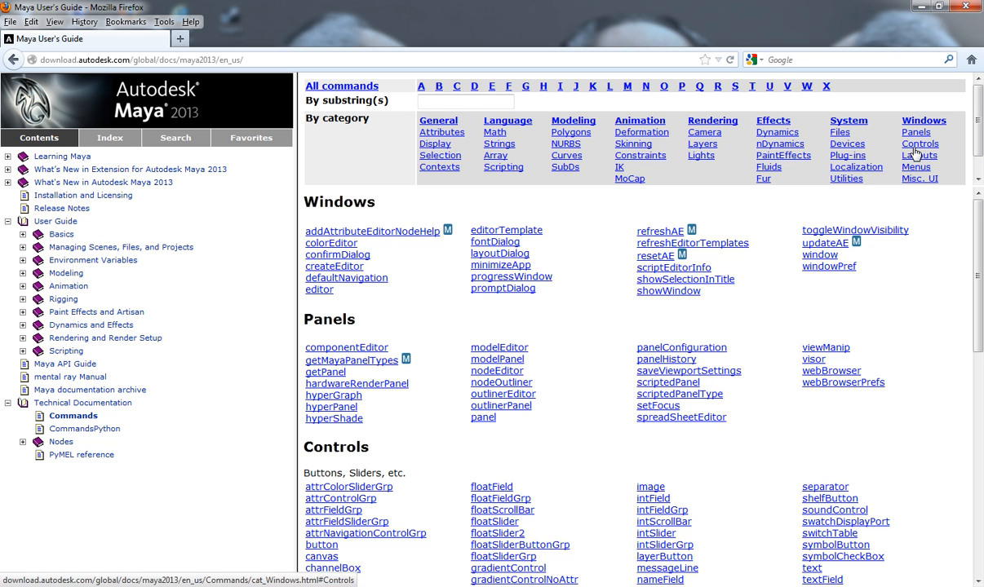
{"action": "left_click", "coordinate": [919, 155]}
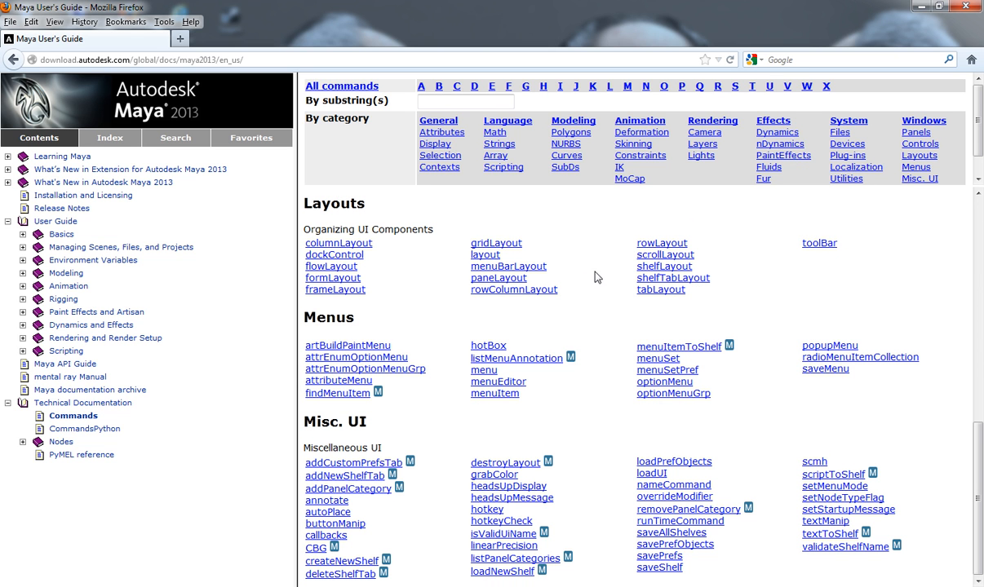
{"action": "mouse_move", "coordinate": [447, 287]}
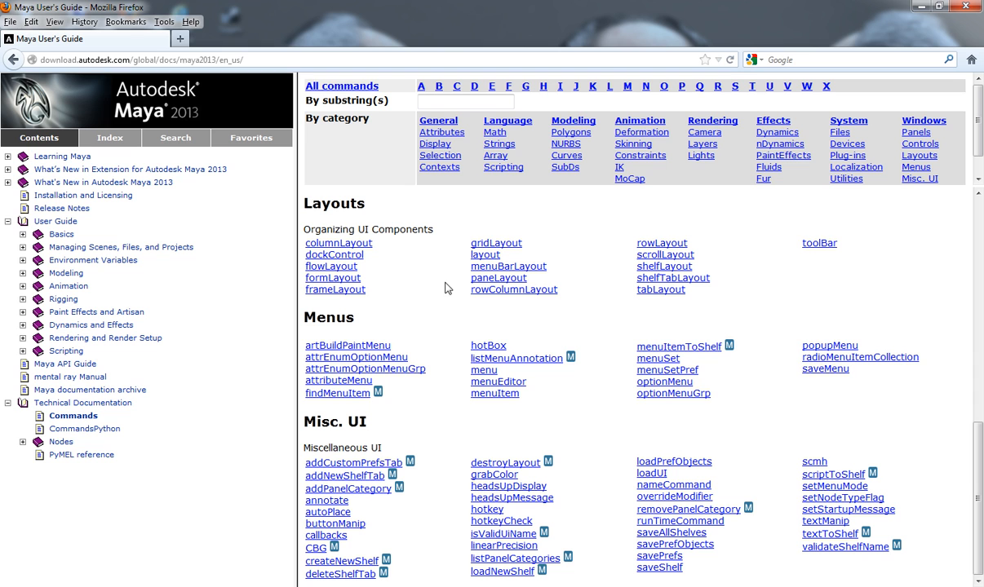
{"action": "mouse_move", "coordinate": [453, 251]}
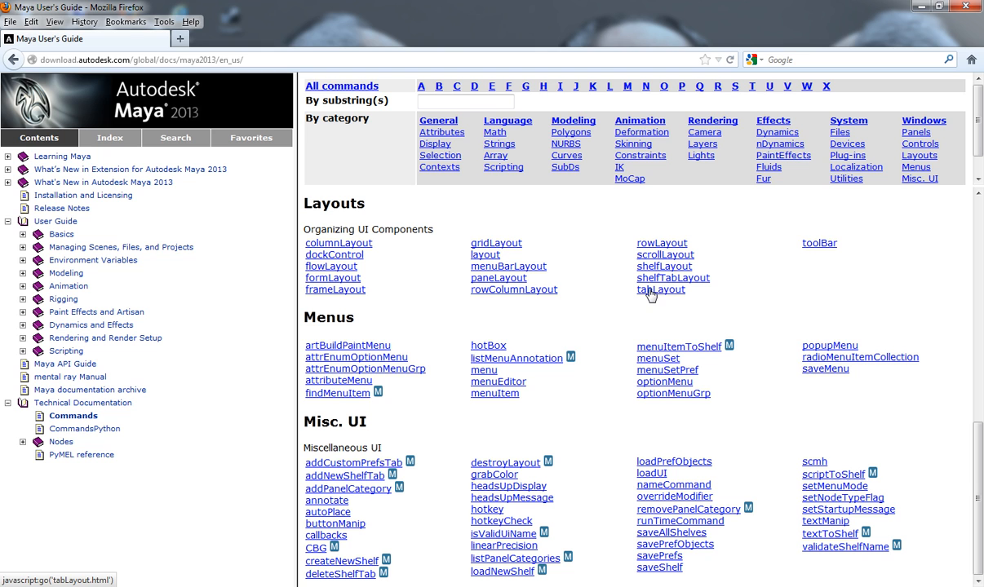
{"action": "mouse_move", "coordinate": [604, 308]}
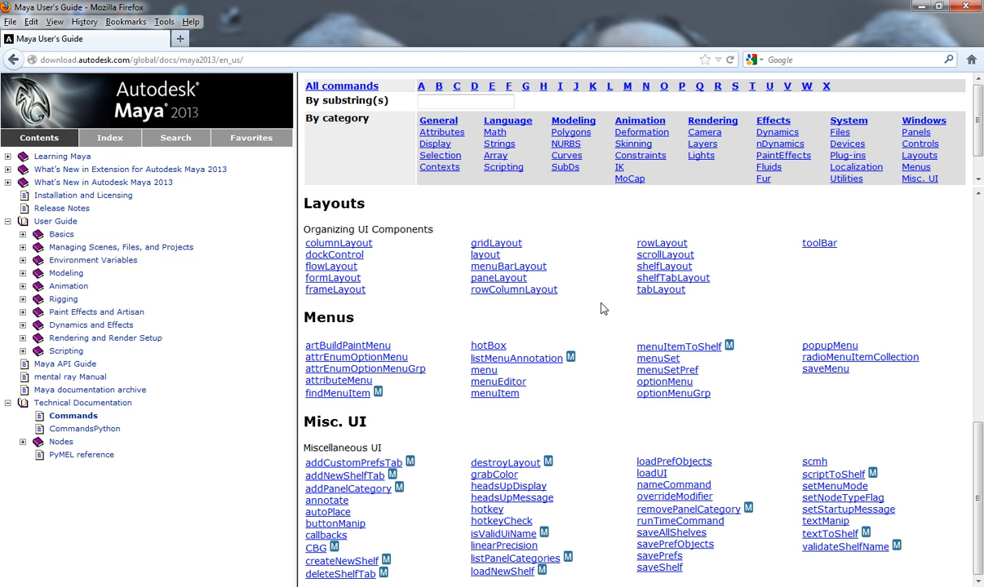
{"action": "mouse_move", "coordinate": [401, 310]}
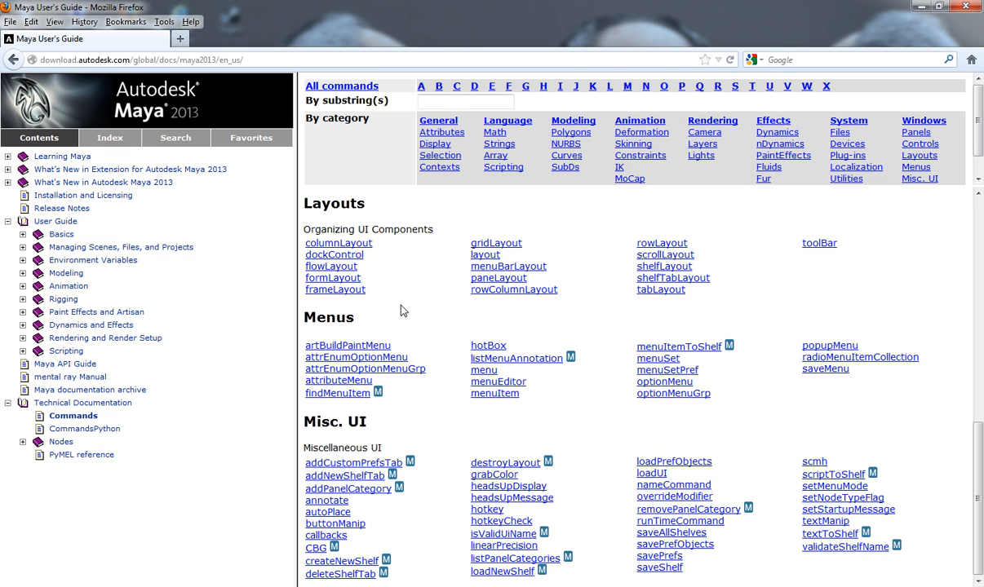
{"action": "mouse_move", "coordinate": [263, 283]}
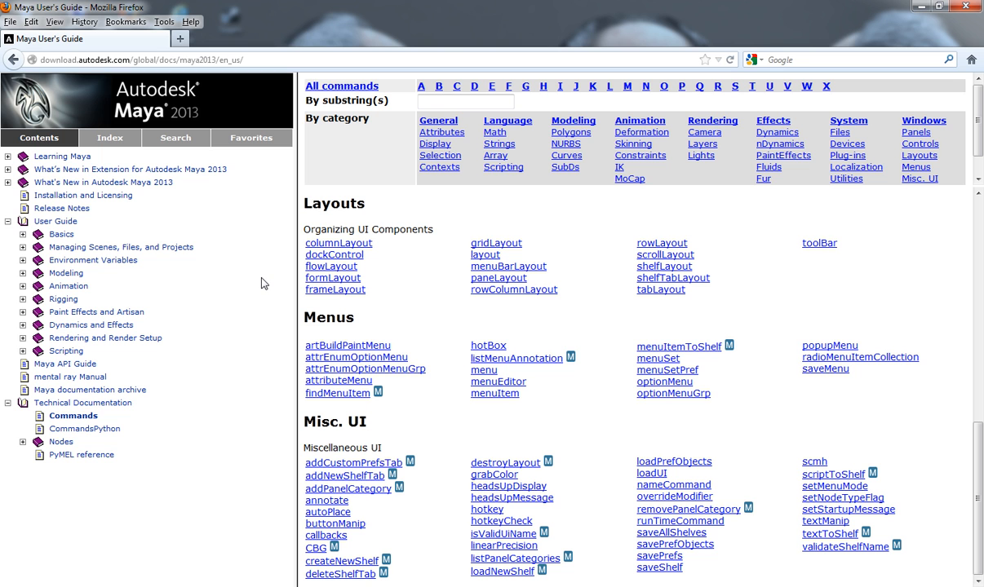
{"action": "mouse_move", "coordinate": [65, 274]}
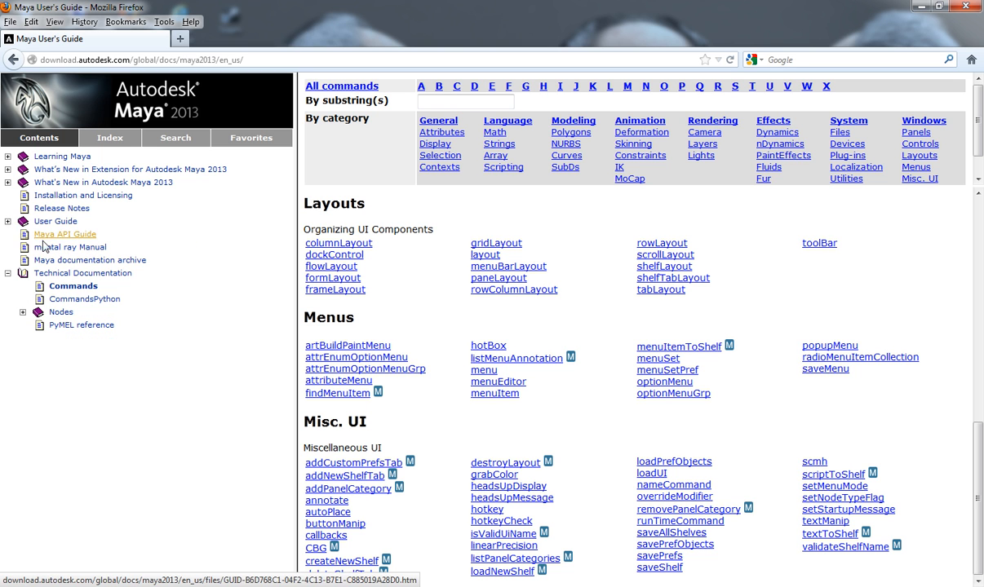
- Expand the User Guide in the Contents tree and load its Modeling section
{"action": "left_click", "coordinate": [16, 222]}
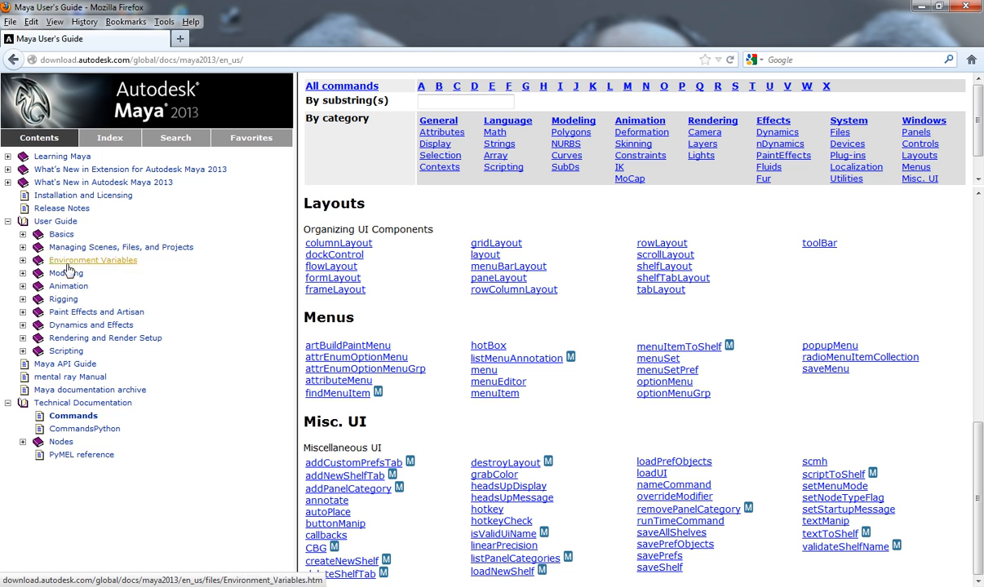
{"action": "left_click", "coordinate": [93, 259]}
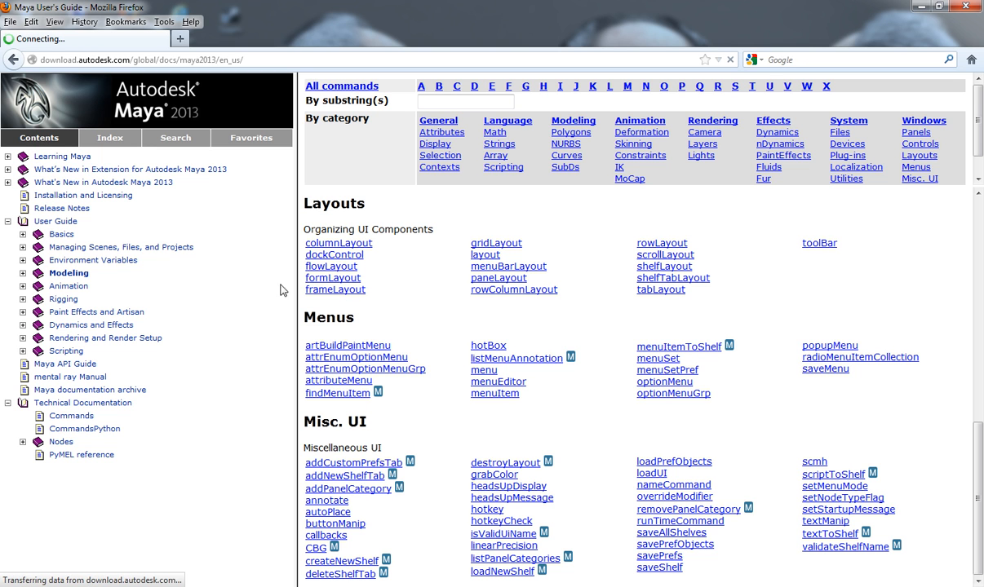
- From the Modeling overview, follow the Polygonal Modeling link under Topics in this section
{"action": "left_click", "coordinate": [69, 273]}
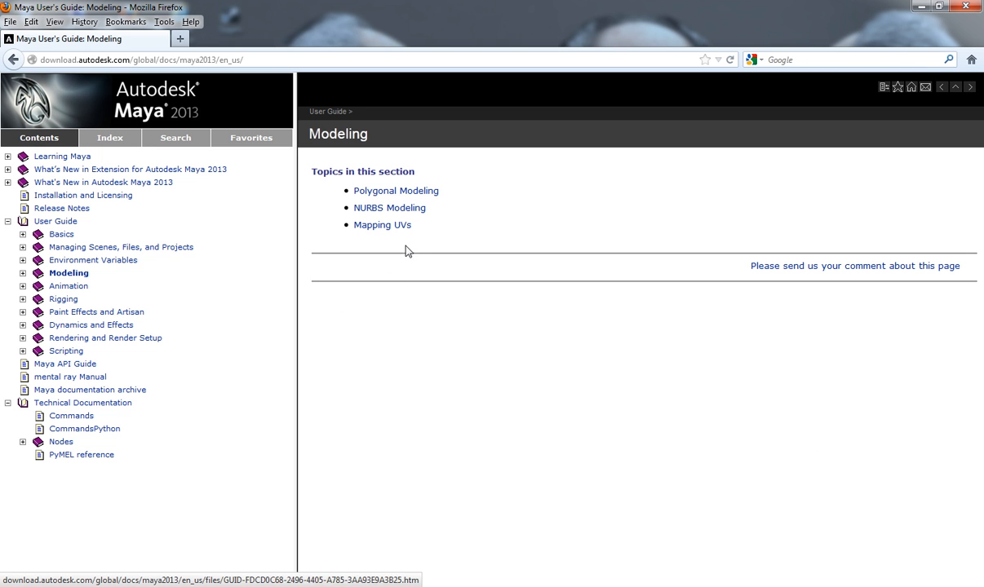
{"action": "mouse_move", "coordinate": [447, 238]}
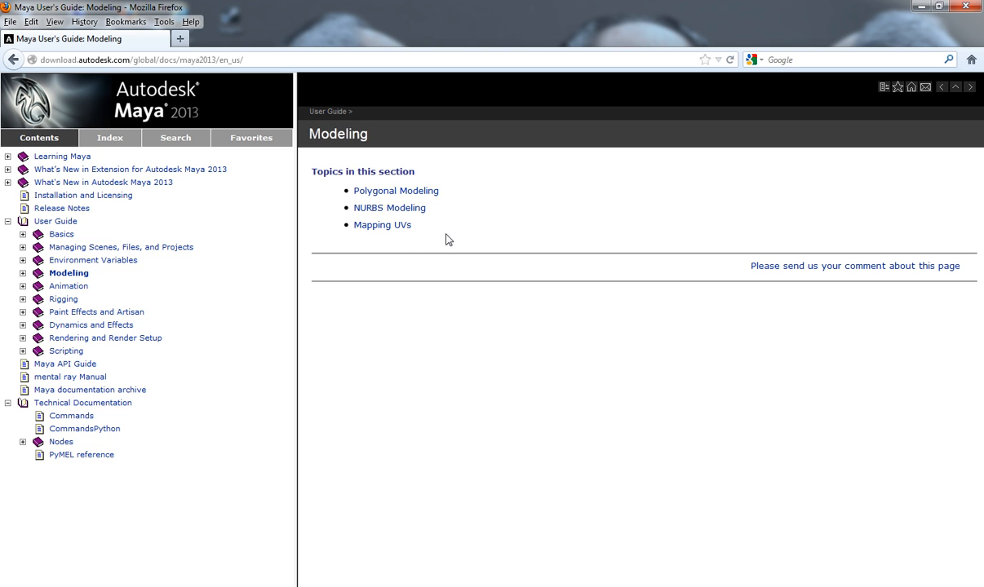
{"action": "mouse_move", "coordinate": [400, 194]}
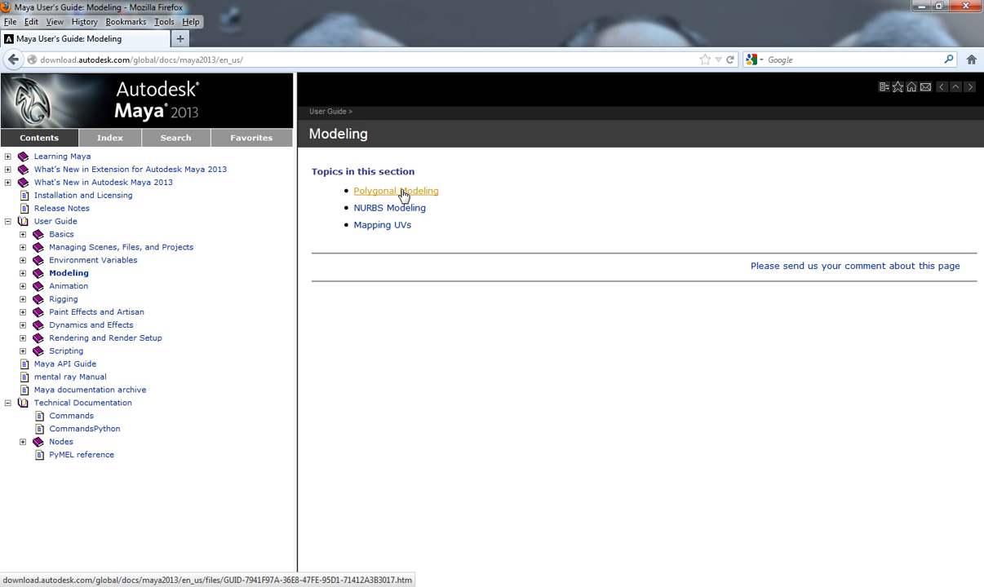
{"action": "mouse_move", "coordinate": [432, 255]}
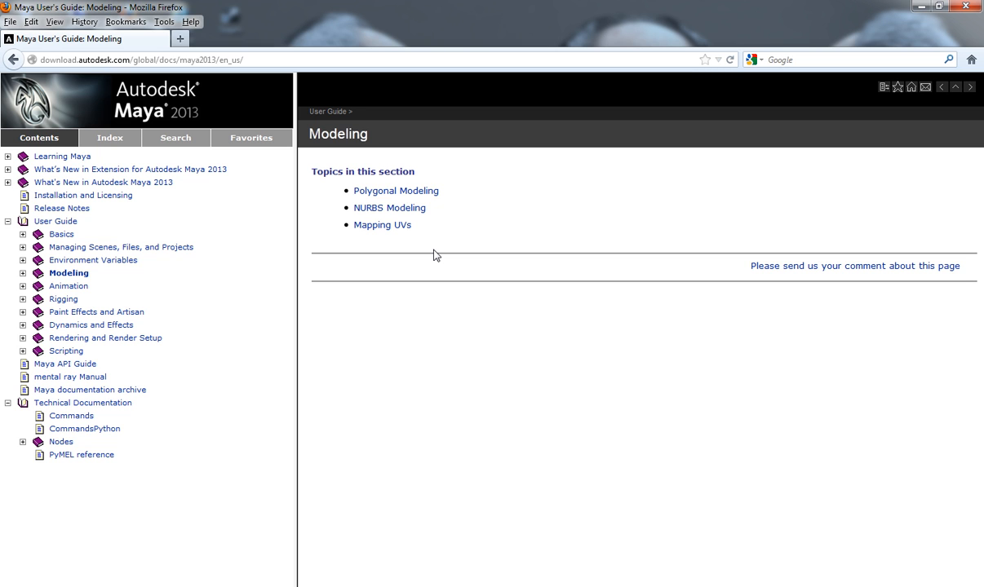
{"action": "mouse_move", "coordinate": [395, 189]}
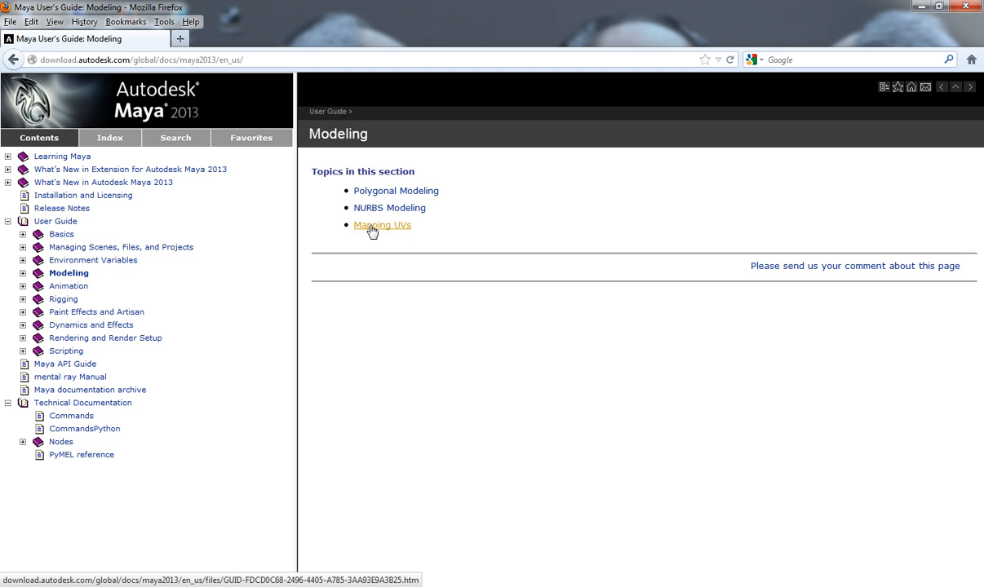
{"action": "left_click", "coordinate": [395, 189]}
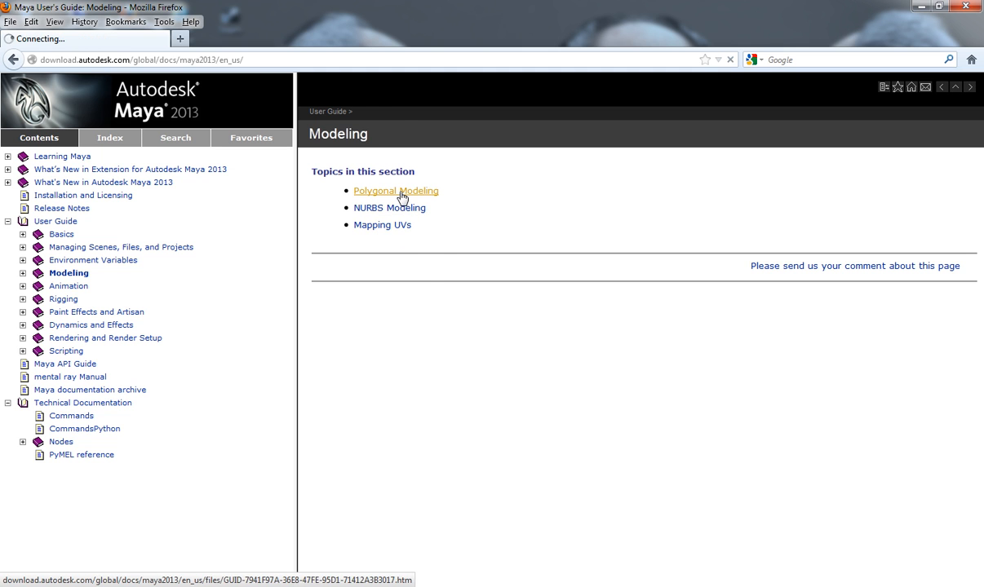
- Show the Polygonal Modeling page with subtopics from Polygons overview to Send to Mudbox
{"action": "left_click", "coordinate": [395, 189]}
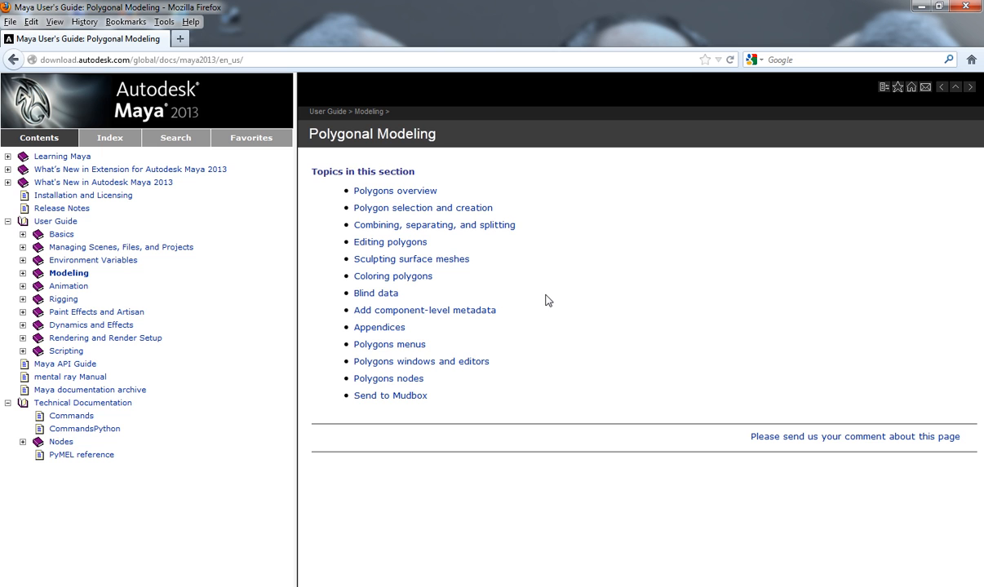
{"action": "mouse_move", "coordinate": [413, 226]}
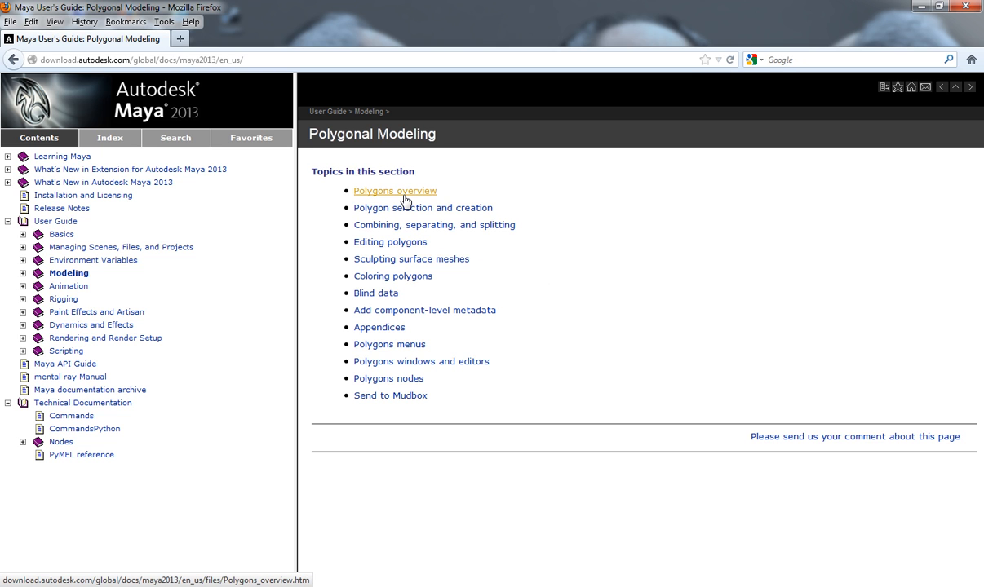
{"action": "mouse_move", "coordinate": [550, 243]}
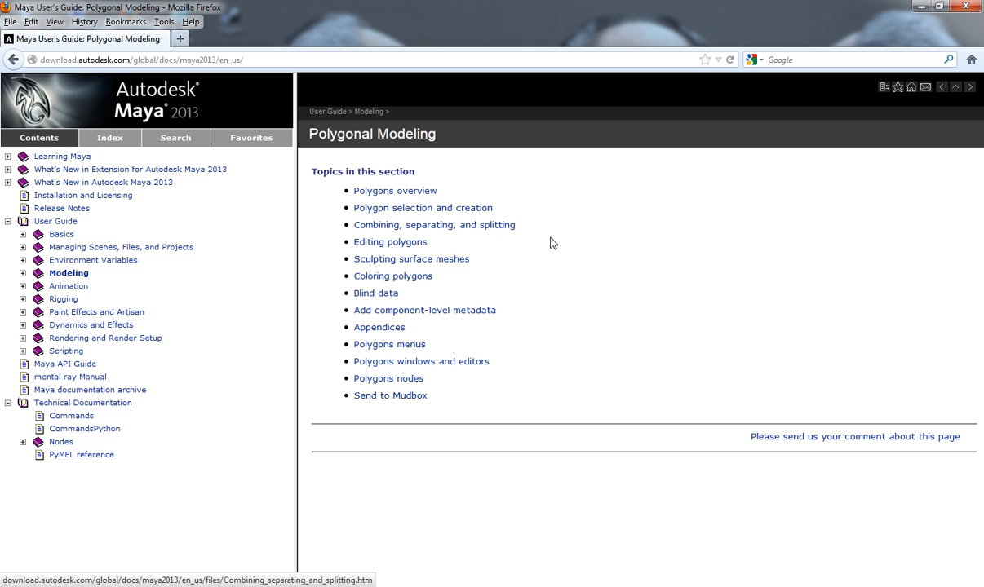
{"action": "mouse_move", "coordinate": [561, 268]}
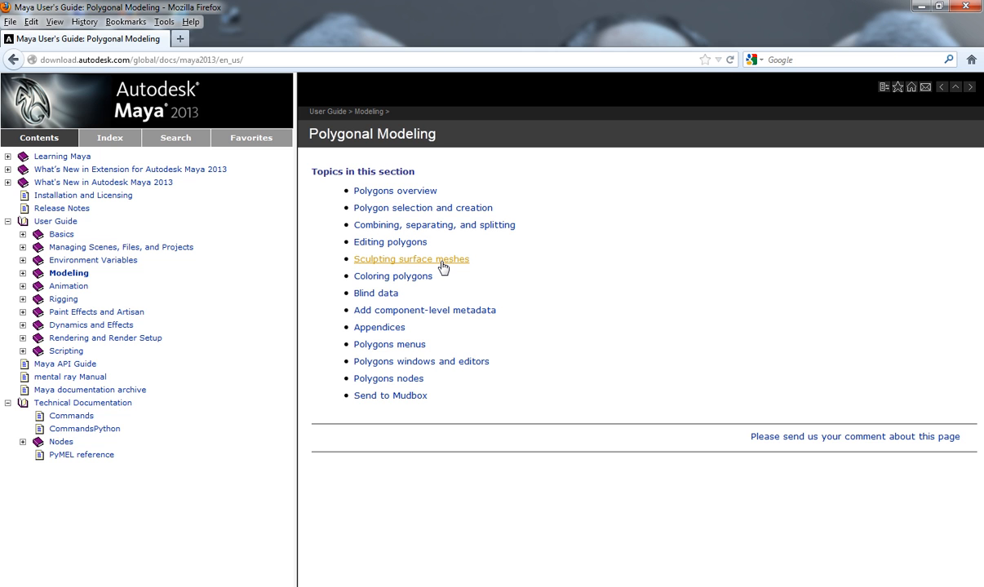
{"action": "mouse_move", "coordinate": [463, 342]}
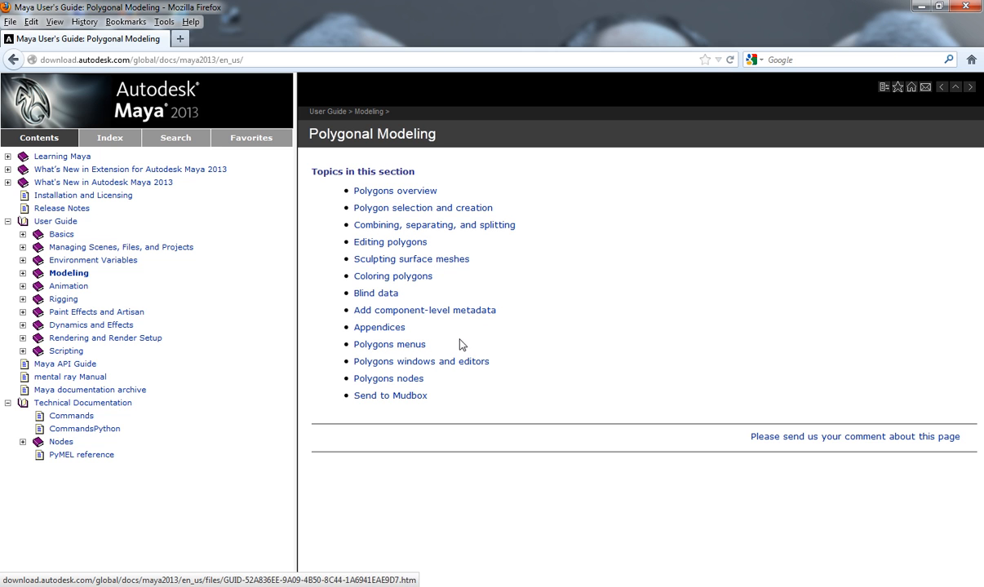
{"action": "mouse_move", "coordinate": [434, 225]}
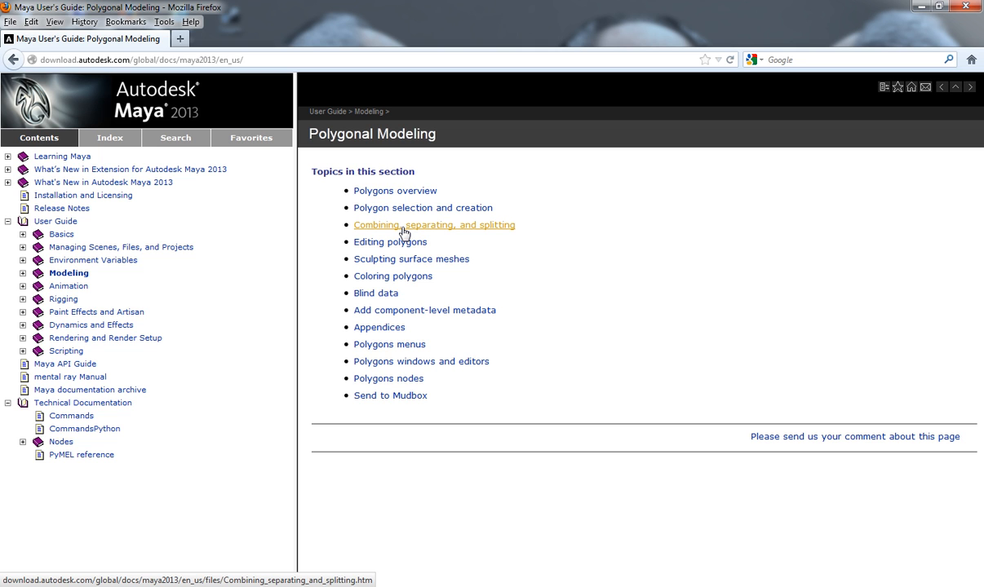
{"action": "mouse_move", "coordinate": [439, 297]}
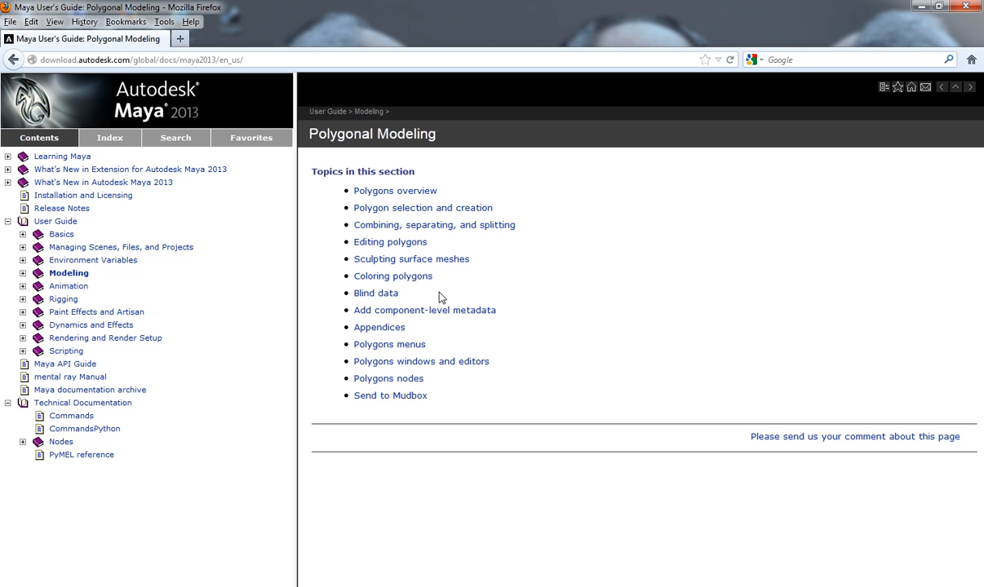
- Load the User Guide's Animation page listing topics from Animation Basics to Animation Nodes
{"action": "left_click", "coordinate": [69, 286]}
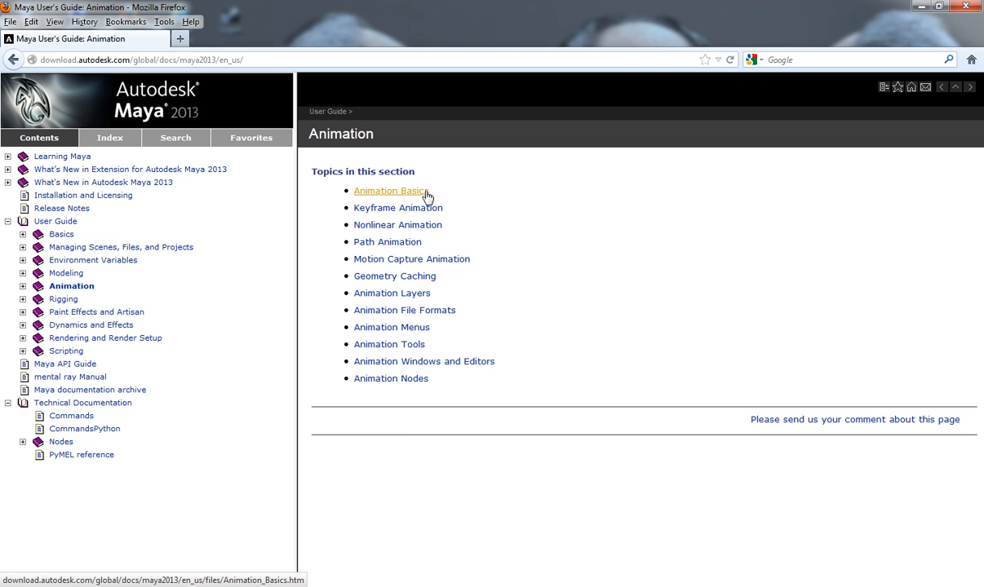
{"action": "mouse_move", "coordinate": [411, 382]}
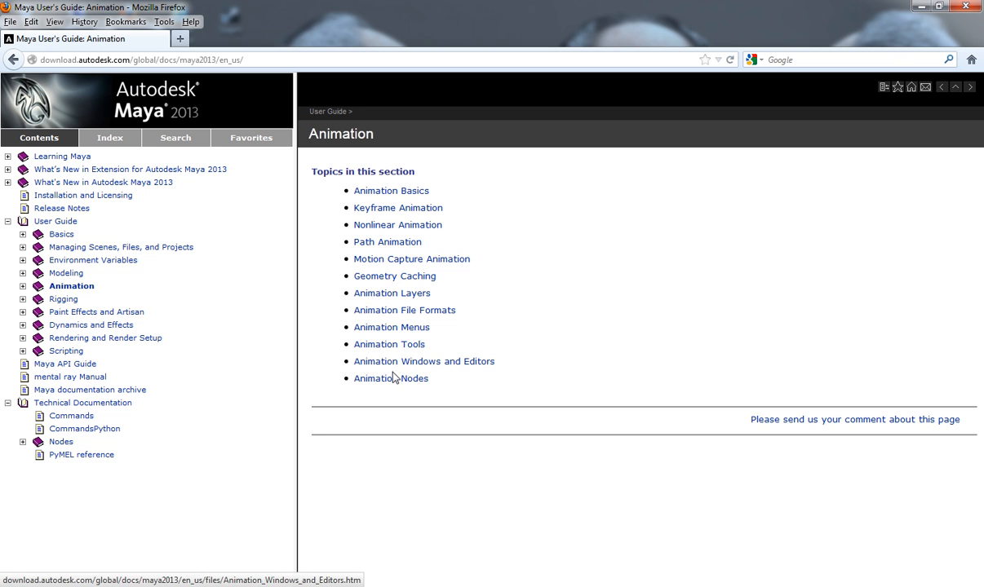
{"action": "mouse_move", "coordinate": [84, 196]}
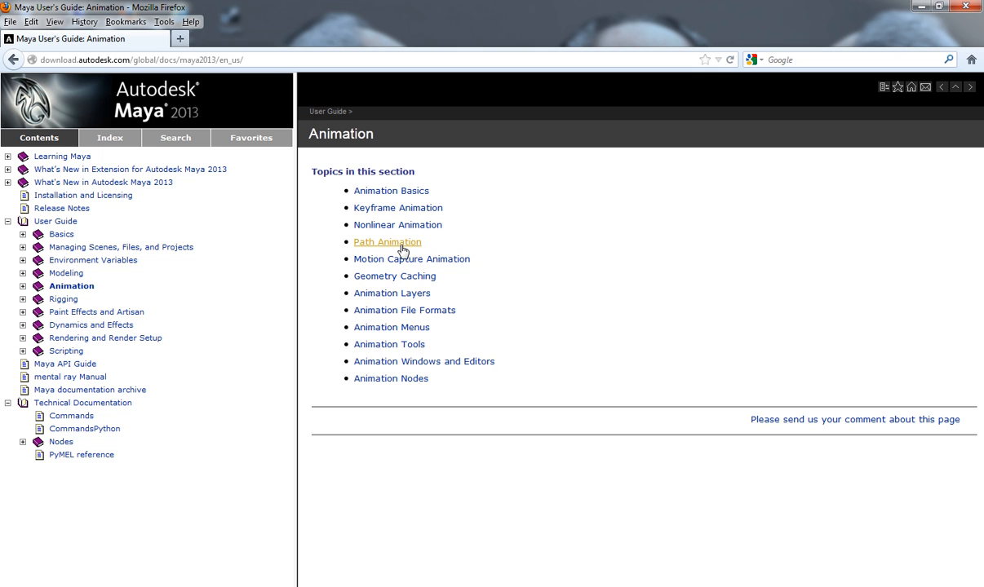
{"action": "mouse_move", "coordinate": [183, 236]}
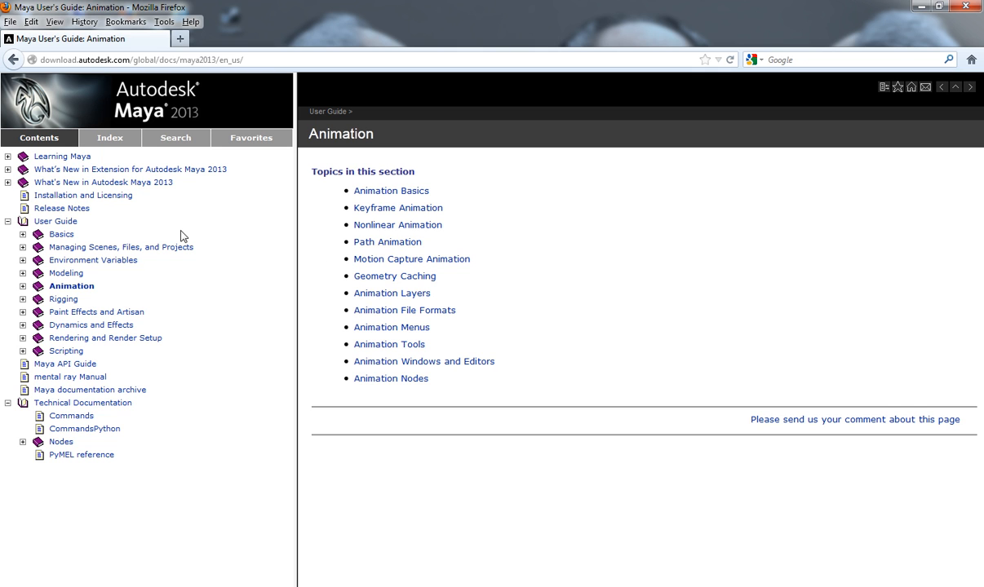
{"action": "mouse_move", "coordinate": [529, 329]}
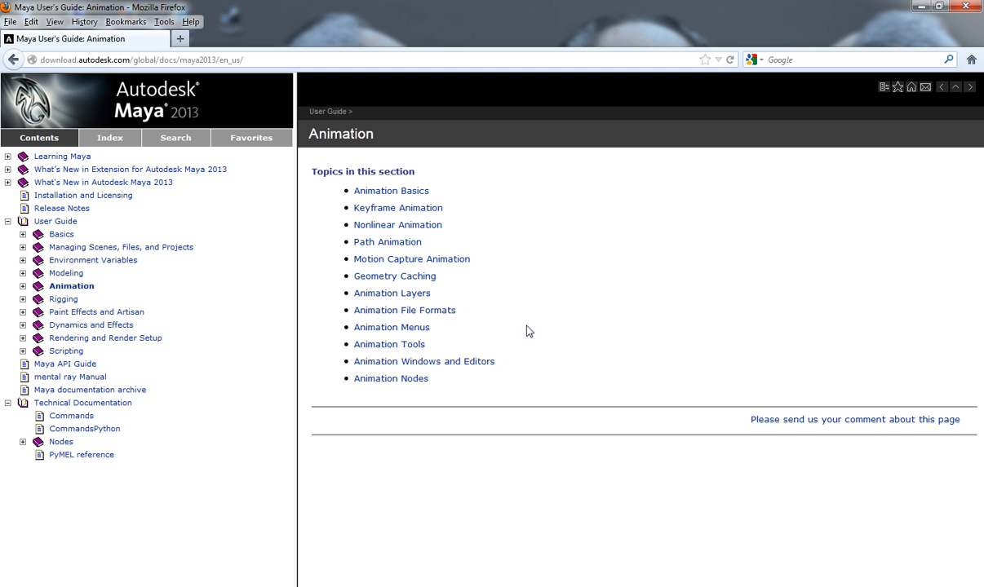
{"action": "mouse_move", "coordinate": [102, 254]}
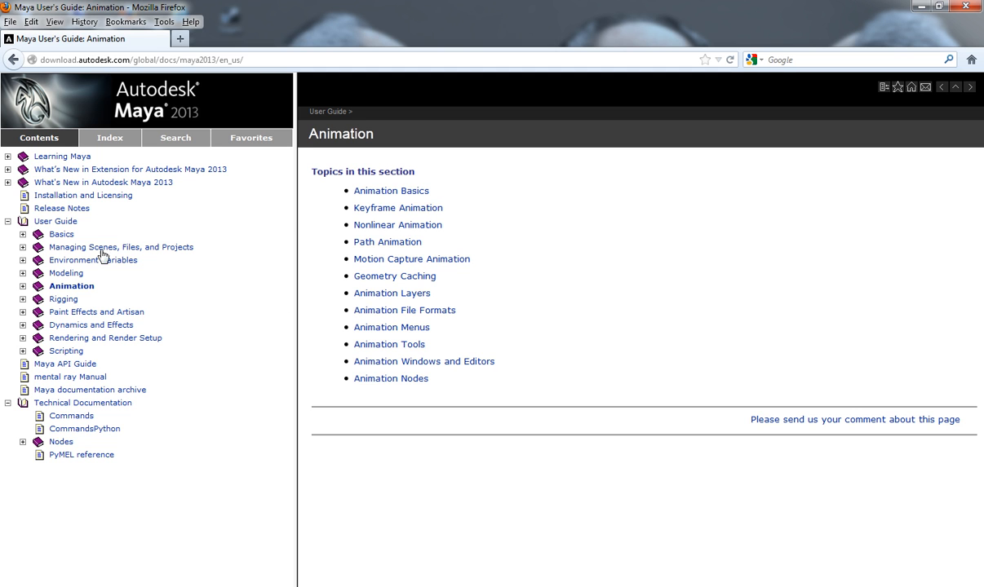
{"action": "mouse_move", "coordinate": [144, 342]}
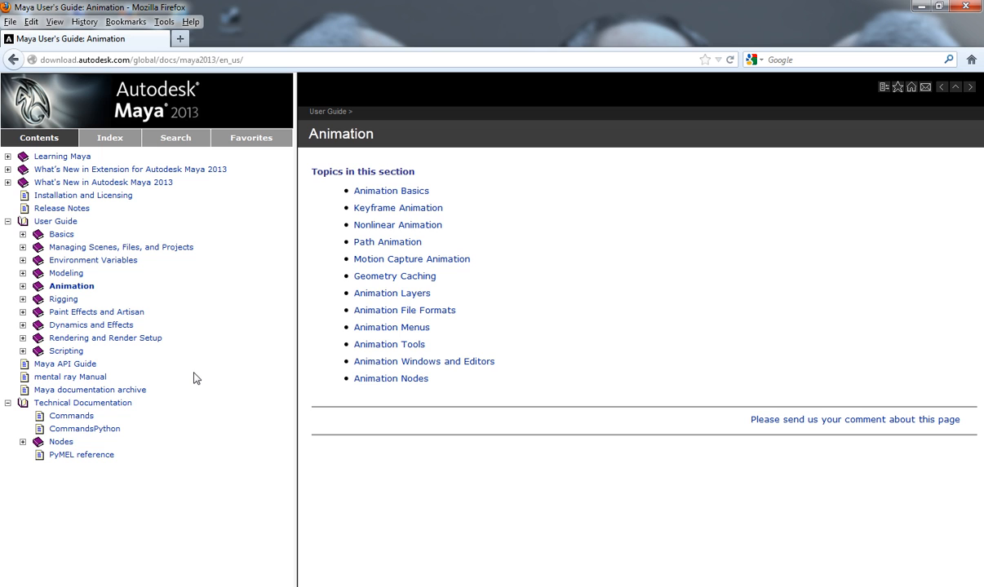
{"action": "mouse_move", "coordinate": [567, 309]}
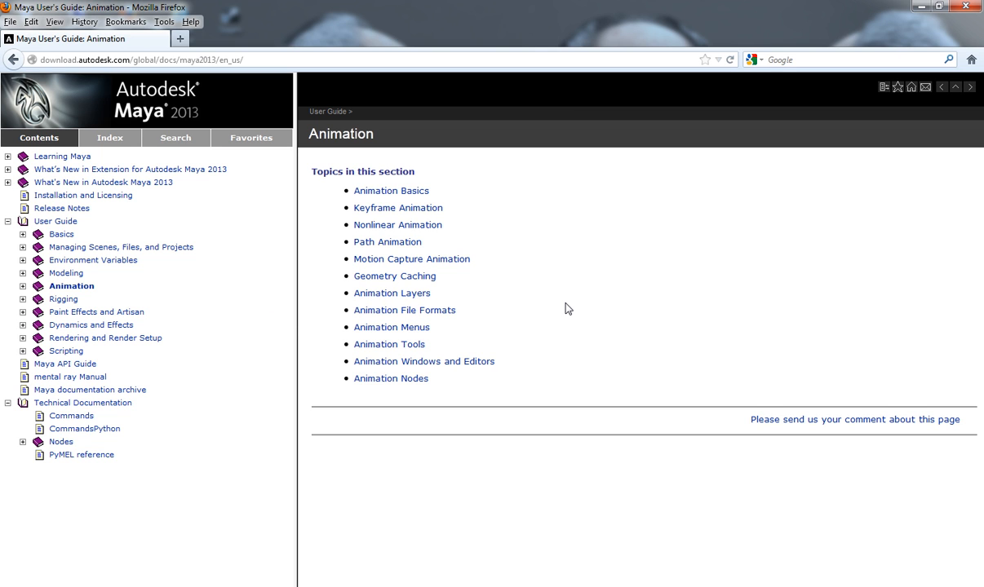
{"action": "mouse_move", "coordinate": [731, 264]}
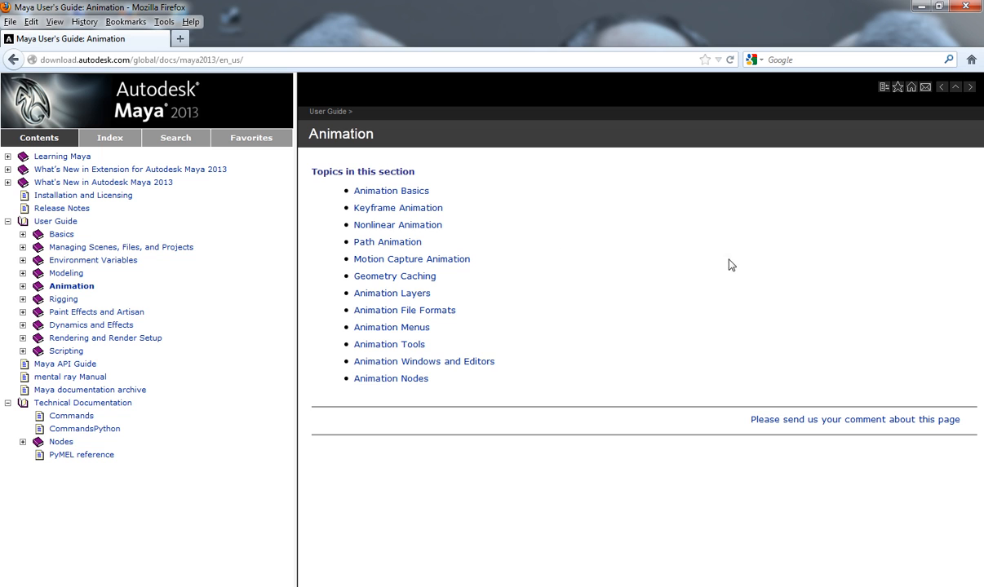